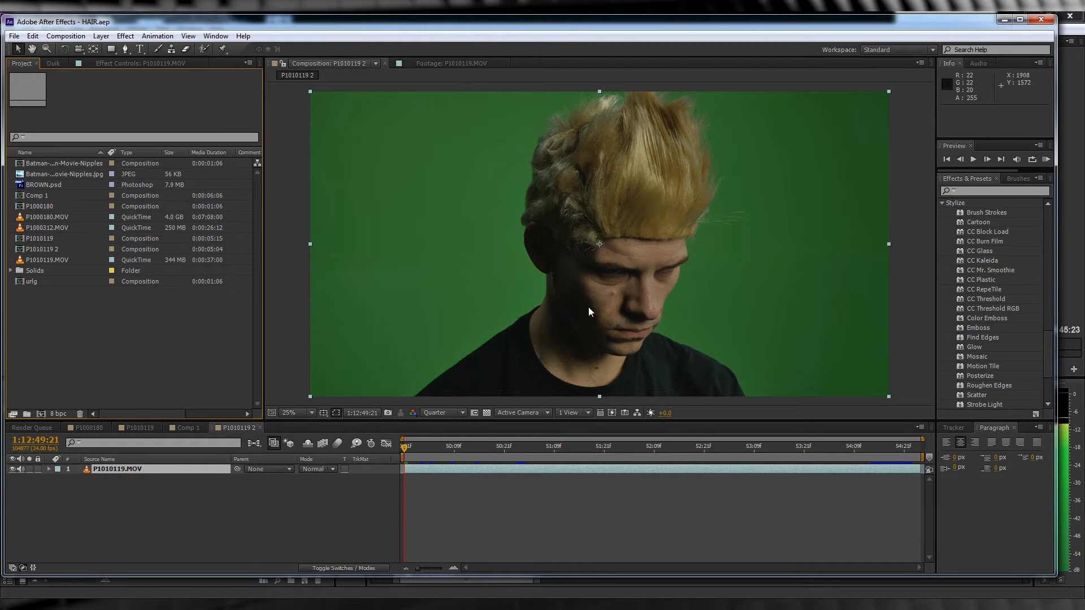
{"action": "mouse_move", "coordinate": [877, 484]}
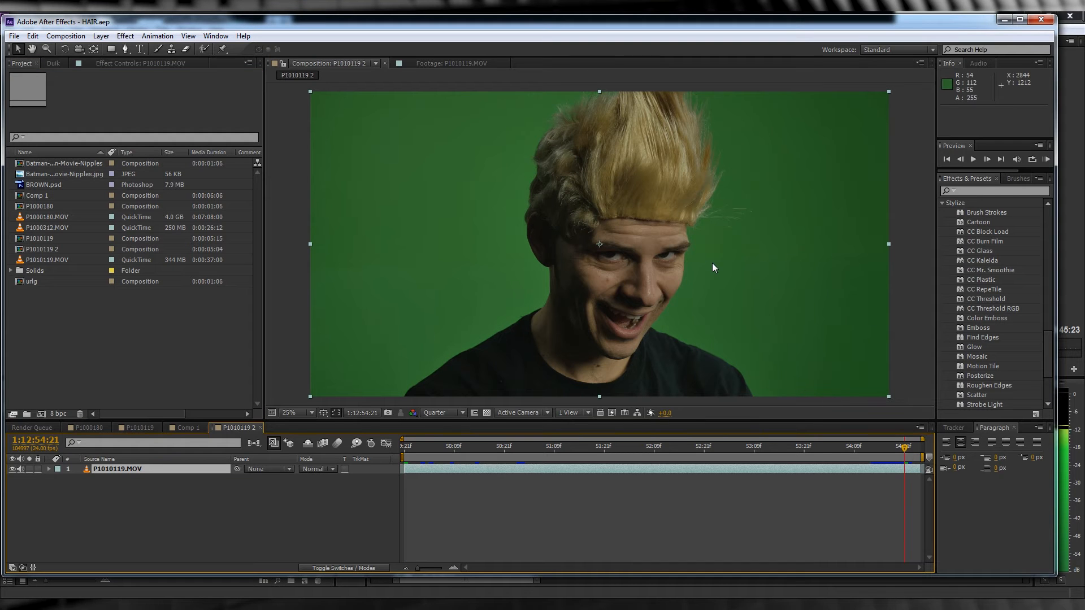
{"action": "mouse_move", "coordinate": [688, 324]}
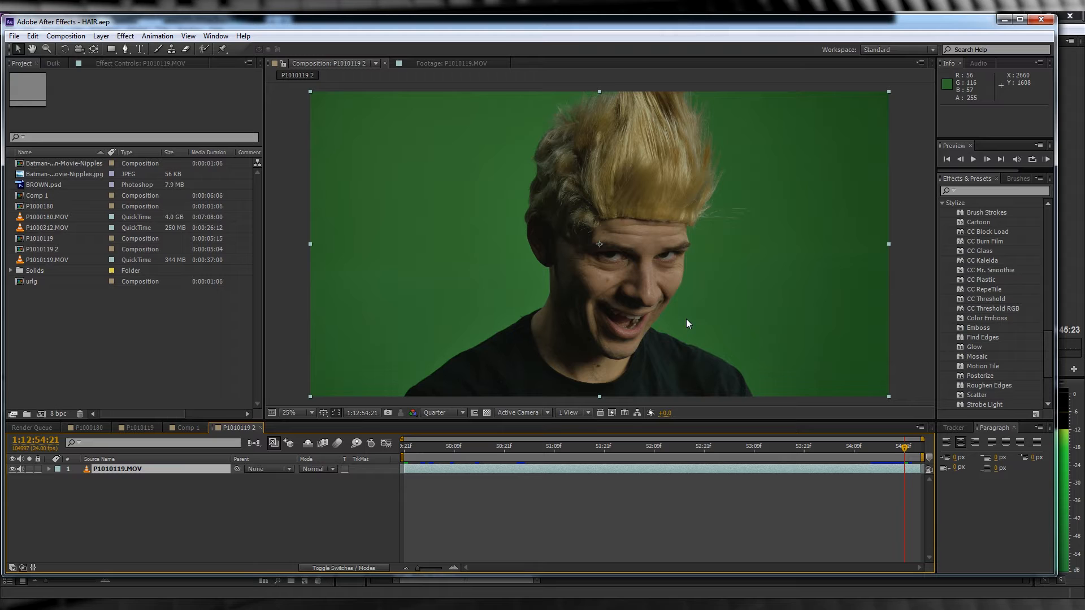
{"action": "mouse_move", "coordinate": [541, 420]}
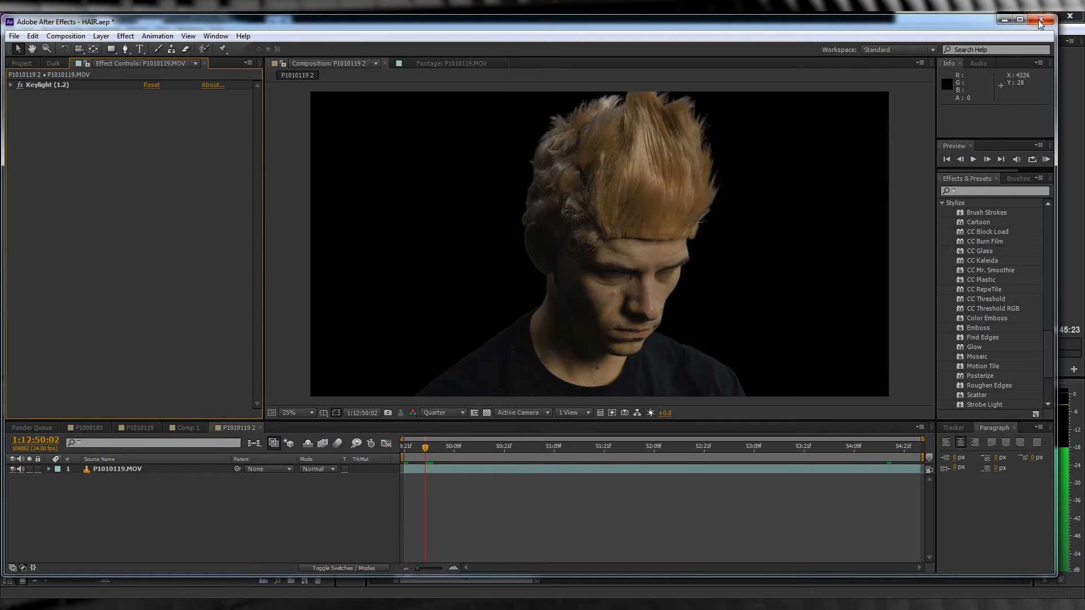
Maximize the After Effects window once the green screen is keyed out.
{"action": "left_click", "coordinate": [1031, 20]}
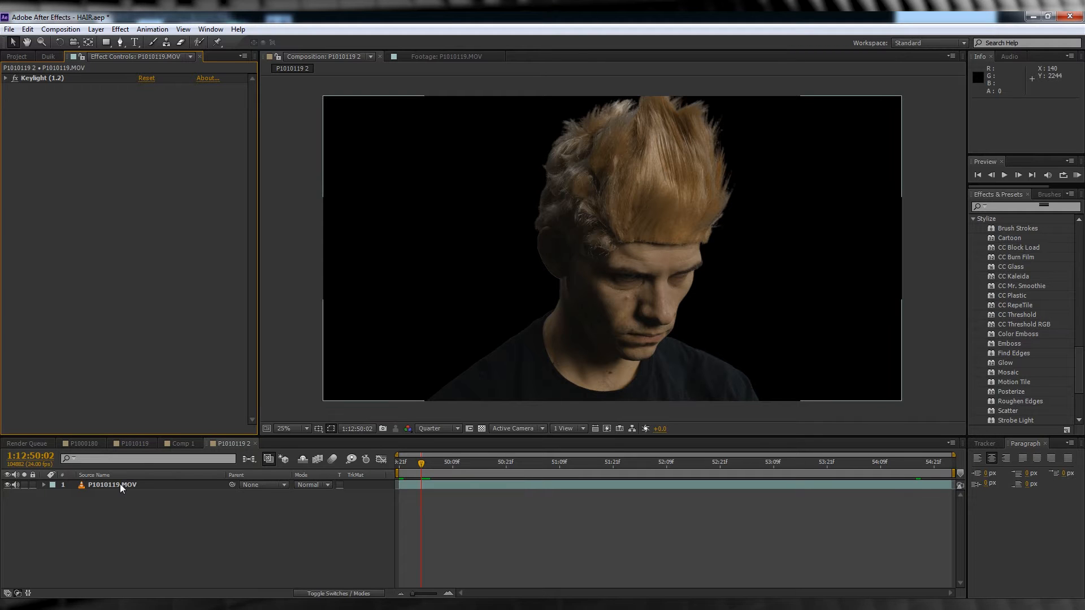
{"action": "mouse_move", "coordinate": [695, 182]}
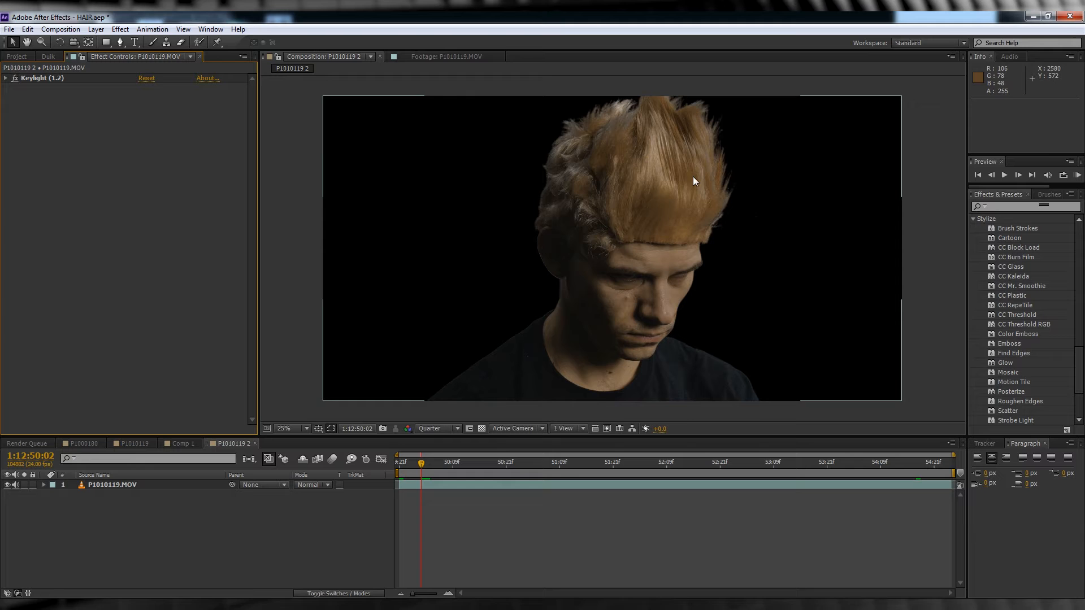
{"action": "mouse_move", "coordinate": [124, 583]}
{"action": "type", "text": "Darker"}
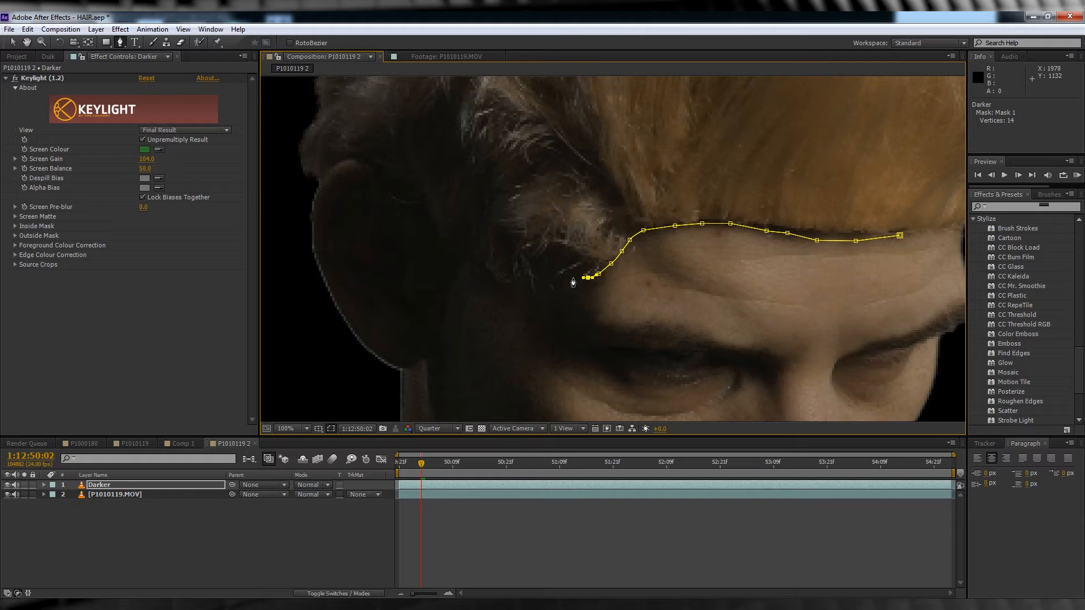
Trace a closed mask around the wig on Darker and keyframe its Mask Path.
{"action": "left_click", "coordinate": [284, 428]}
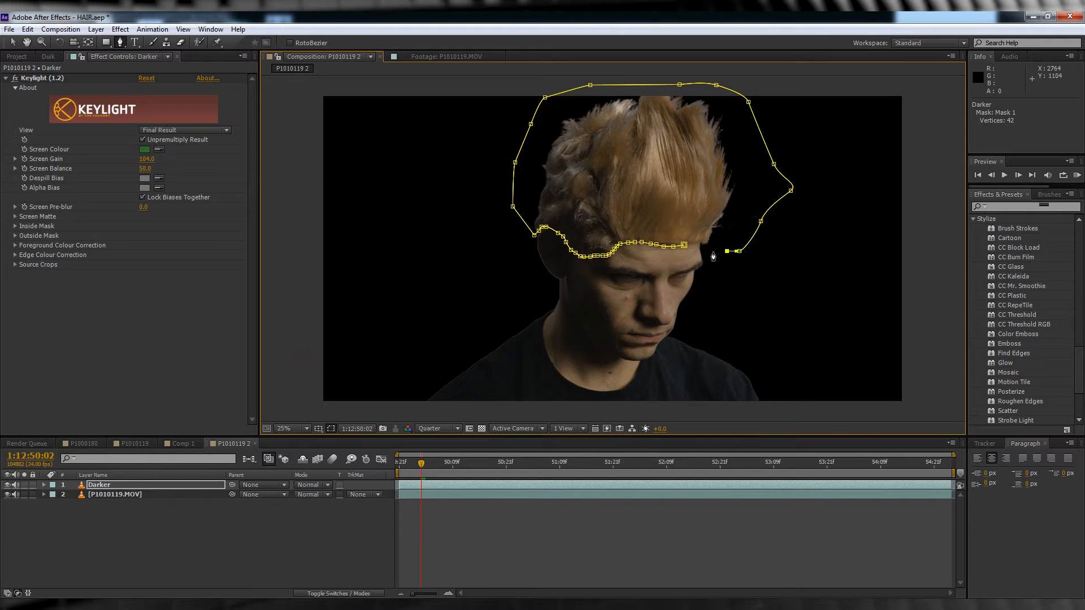
{"action": "left_click", "coordinate": [42, 484]}
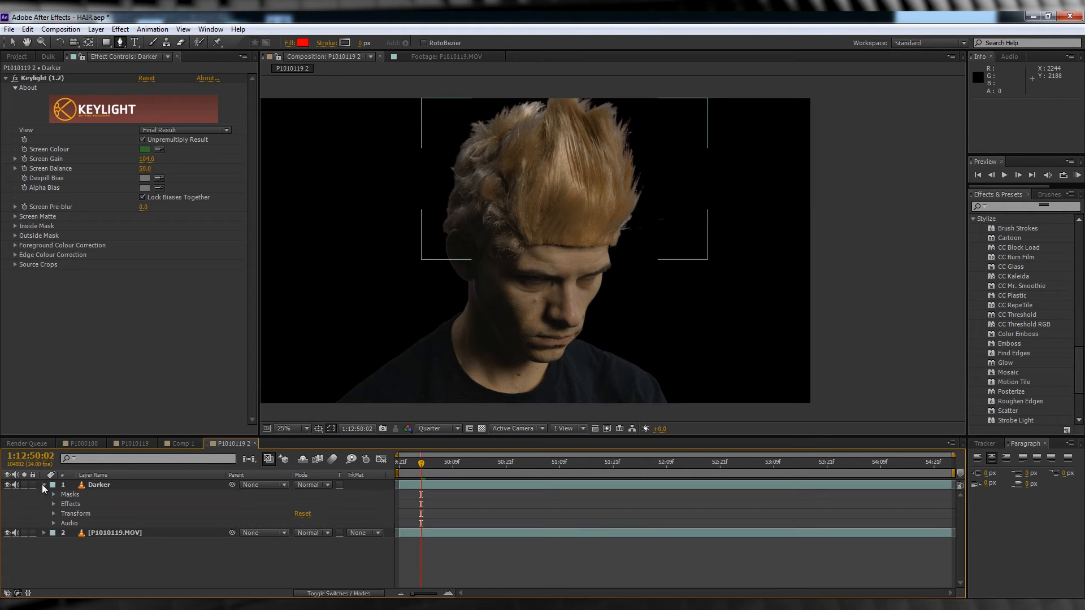
{"action": "left_click", "coordinate": [53, 495]}
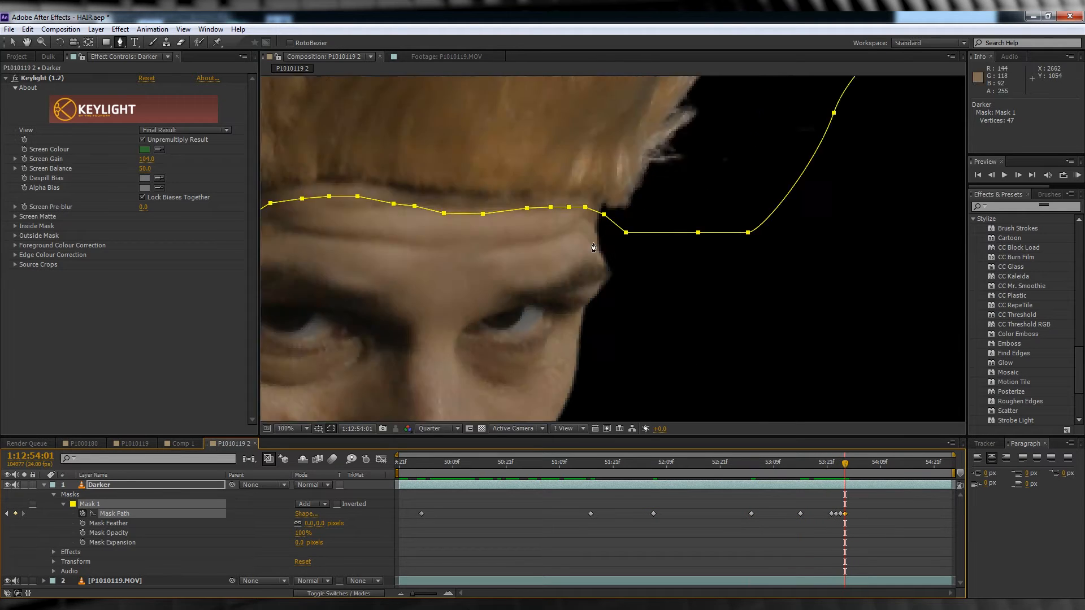
{"action": "left_click", "coordinate": [285, 428]}
{"action": "type", "text": "color"}
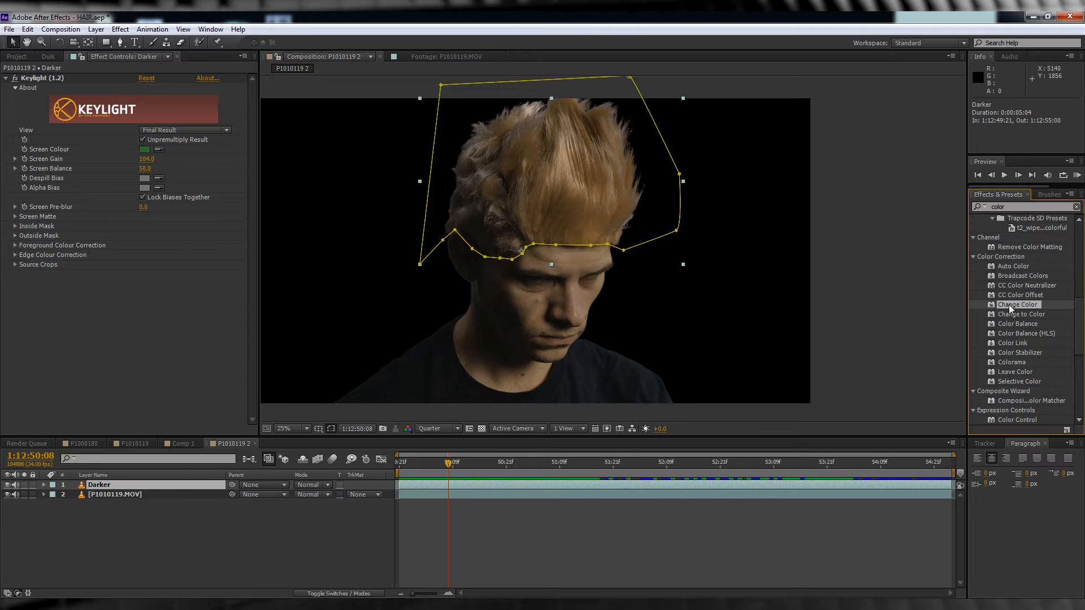
Apply Change Color to Darker, sampling the blonde hair (Hue -122, Lightness -31, Saturation -48).
{"action": "double_click", "coordinate": [1018, 305]}
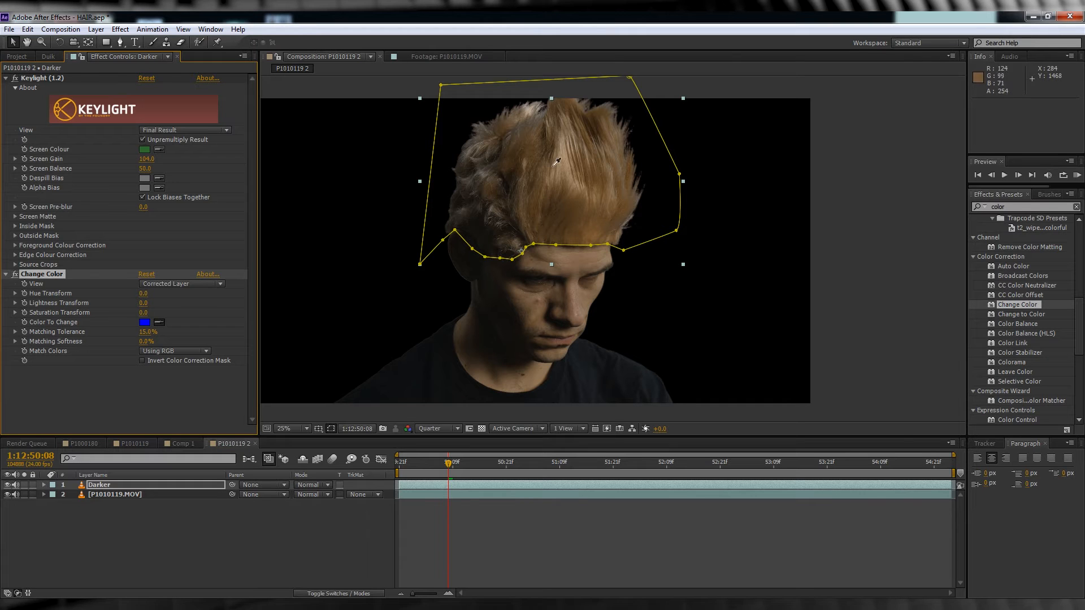
{"action": "mouse_move", "coordinate": [578, 191]}
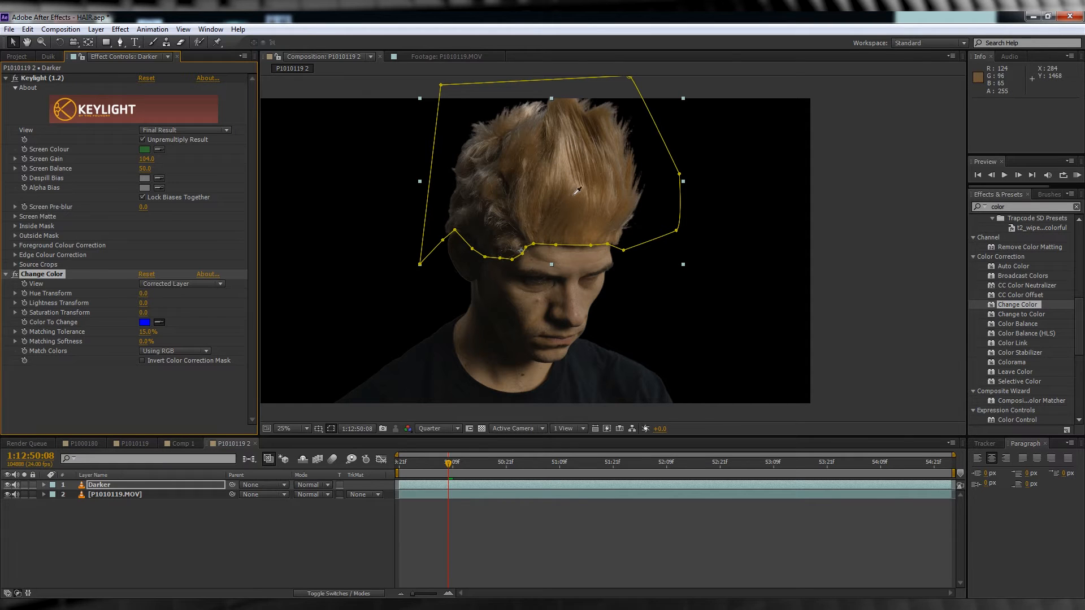
{"action": "left_click", "coordinate": [574, 191]}
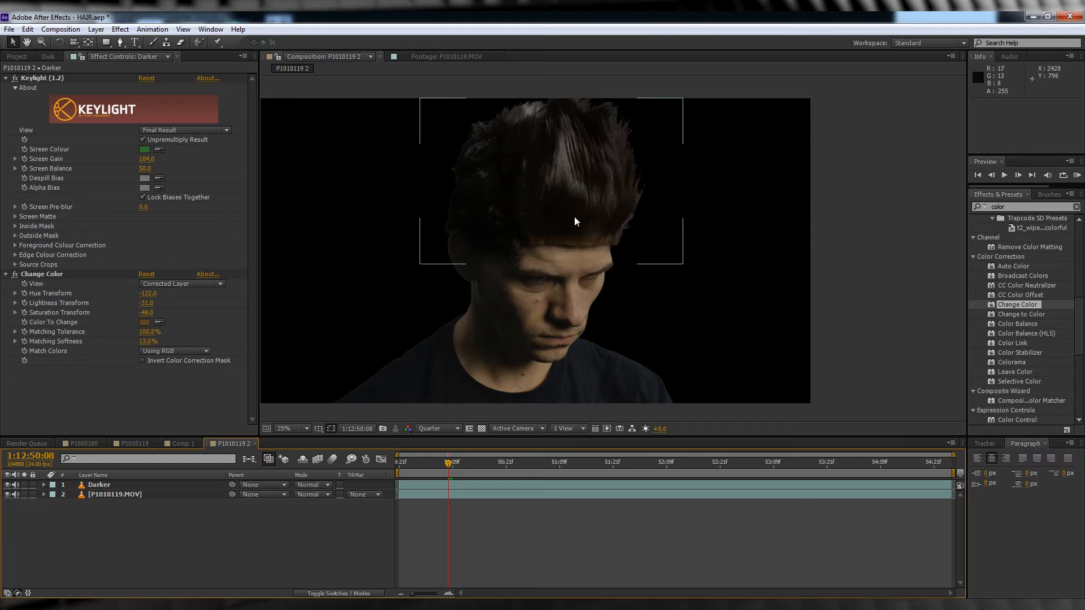
{"action": "mouse_move", "coordinate": [105, 491]}
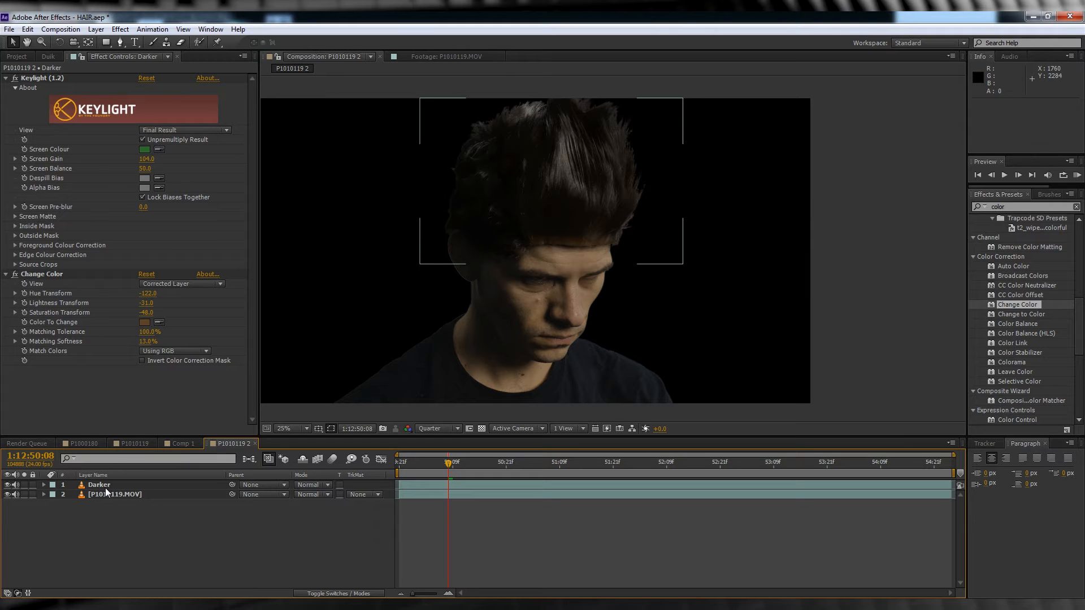
Set Darker's Mask 1 feather to 40 px and expansion to 20 px.
{"action": "left_click", "coordinate": [98, 484]}
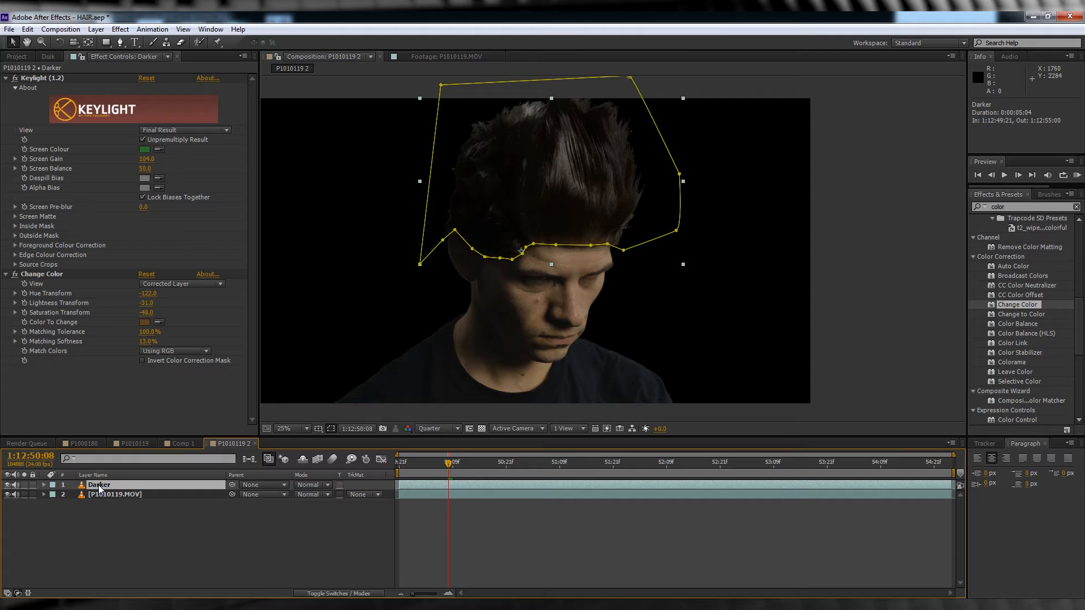
{"action": "left_click", "coordinate": [42, 484]}
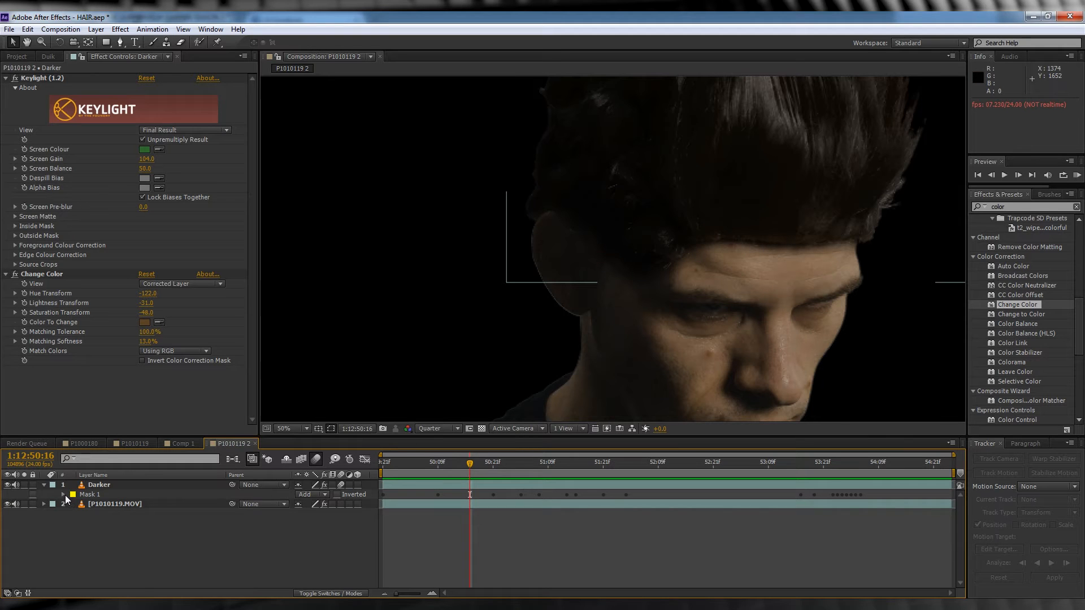
{"action": "left_click", "coordinate": [49, 494]}
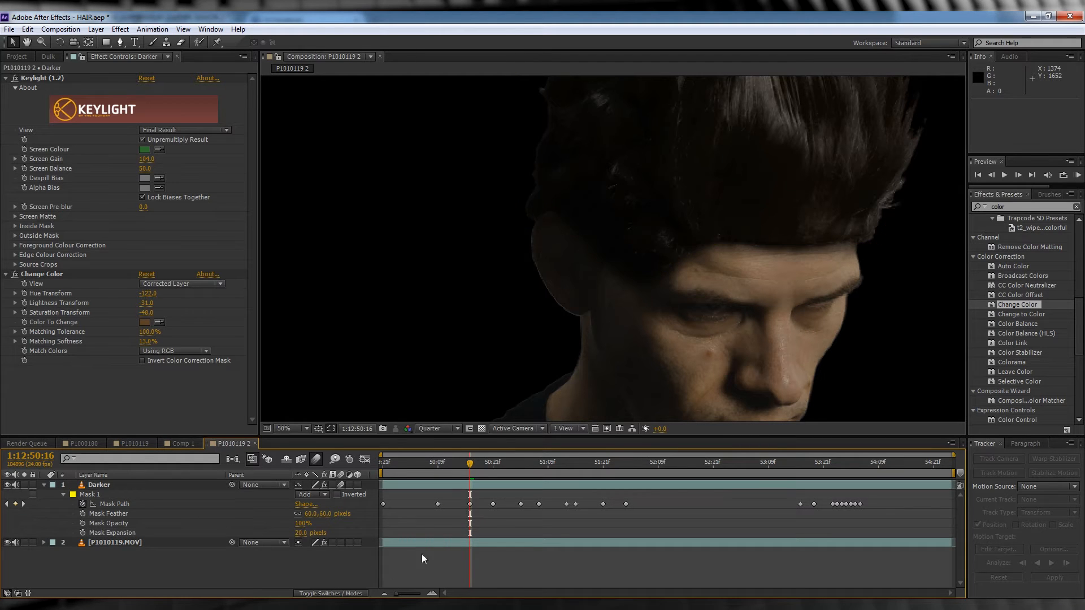
{"action": "left_click", "coordinate": [284, 428]}
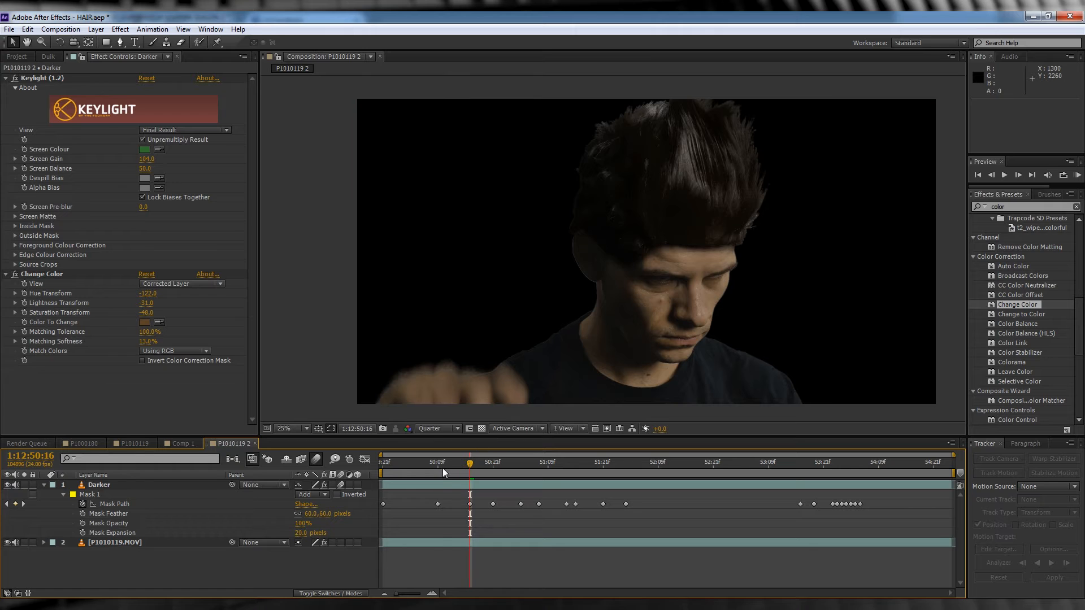
{"action": "left_click", "coordinate": [382, 462]}
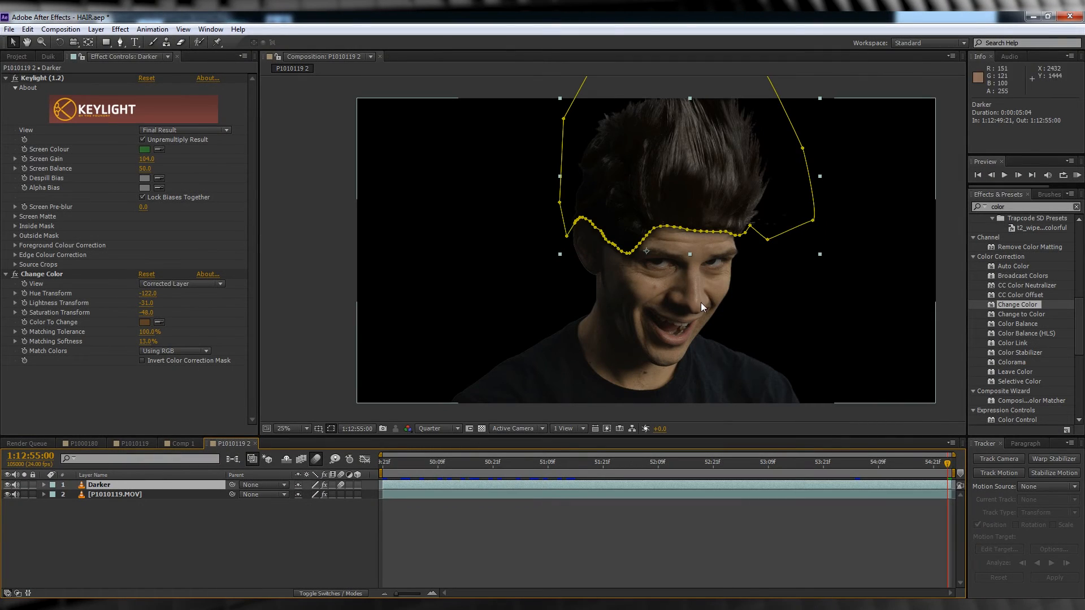
{"action": "mouse_move", "coordinate": [671, 235]}
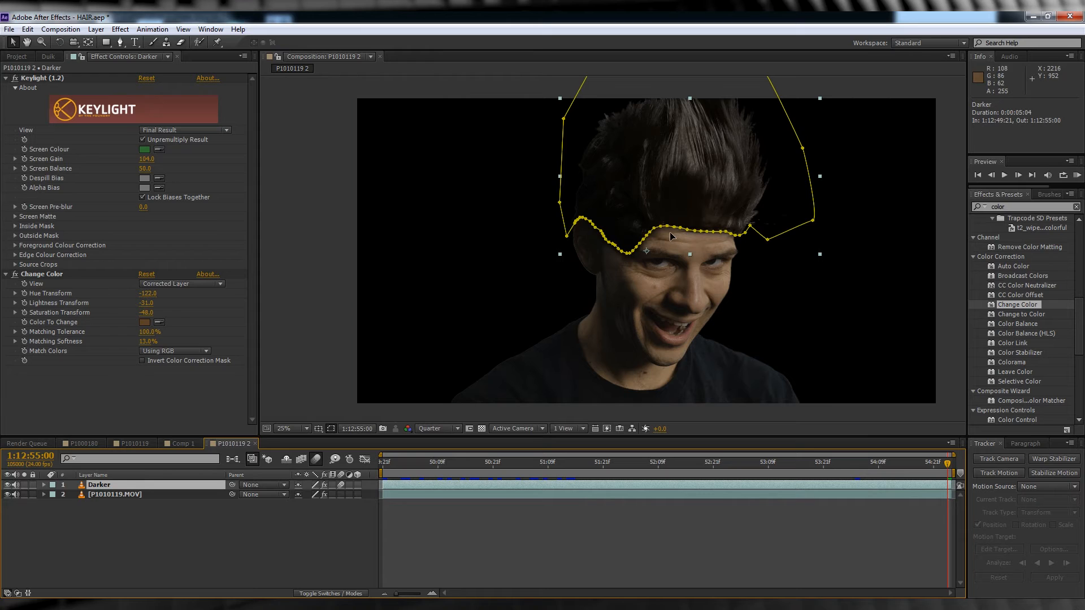
{"action": "mouse_move", "coordinate": [660, 353]}
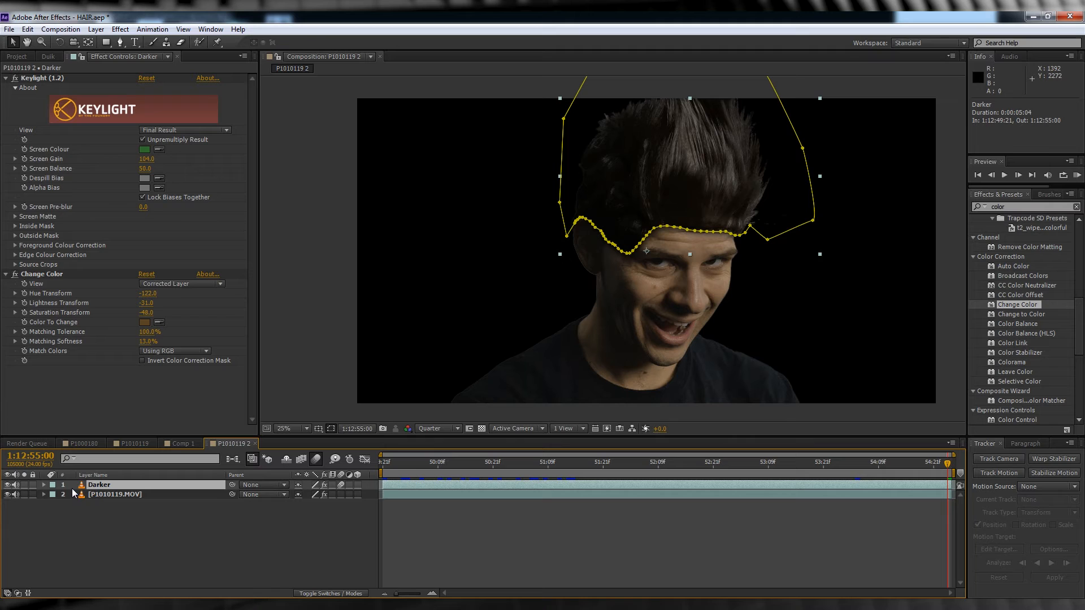
Duplicate Darker with Ctrl+D, rename the copy 'saiyan', and expand then collapse its Masks.
{"action": "key", "text": "ctrl+d"}
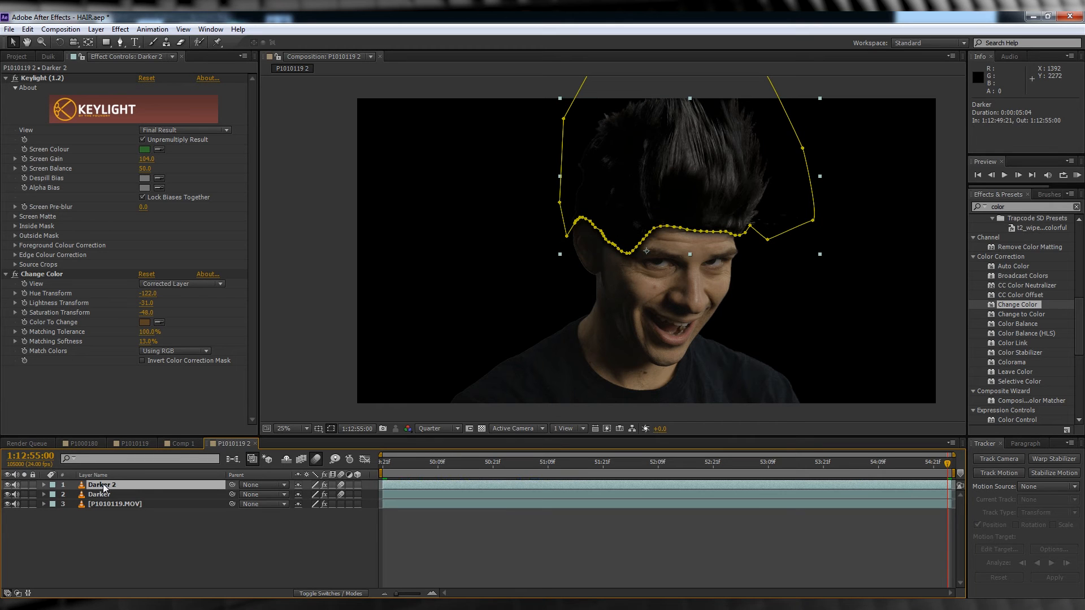
{"action": "double_click", "coordinate": [102, 484]}
{"action": "type", "text": "saiyan"}
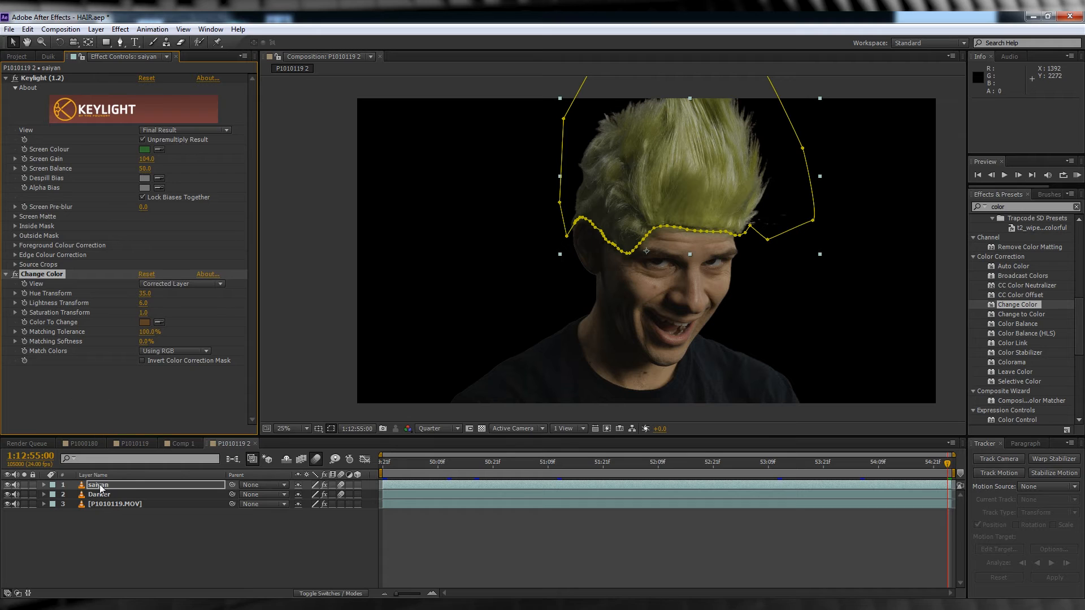
{"action": "left_click", "coordinate": [44, 484]}
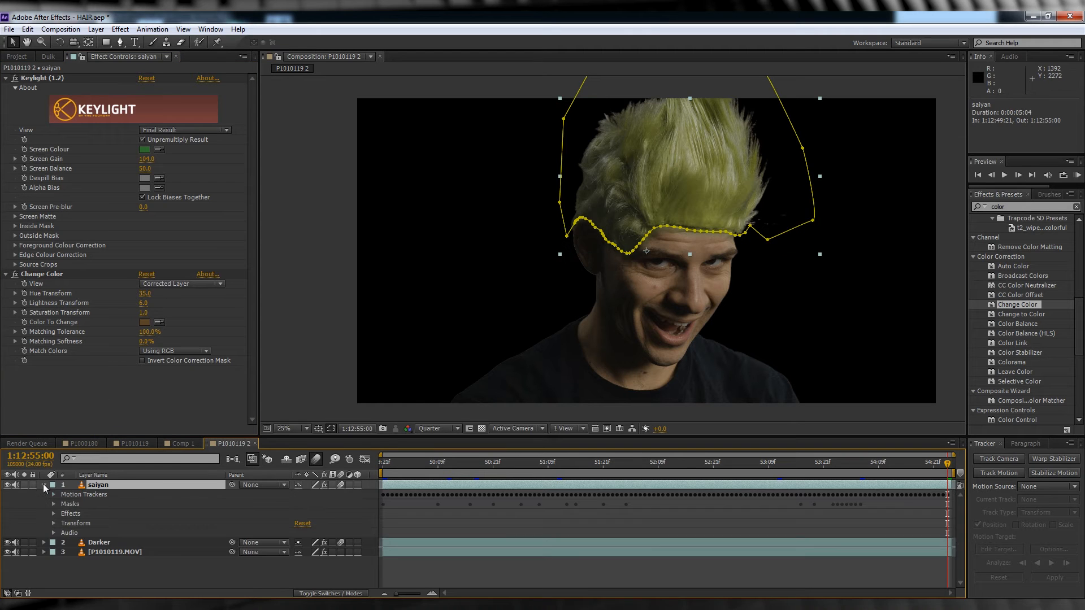
{"action": "left_click", "coordinate": [54, 504]}
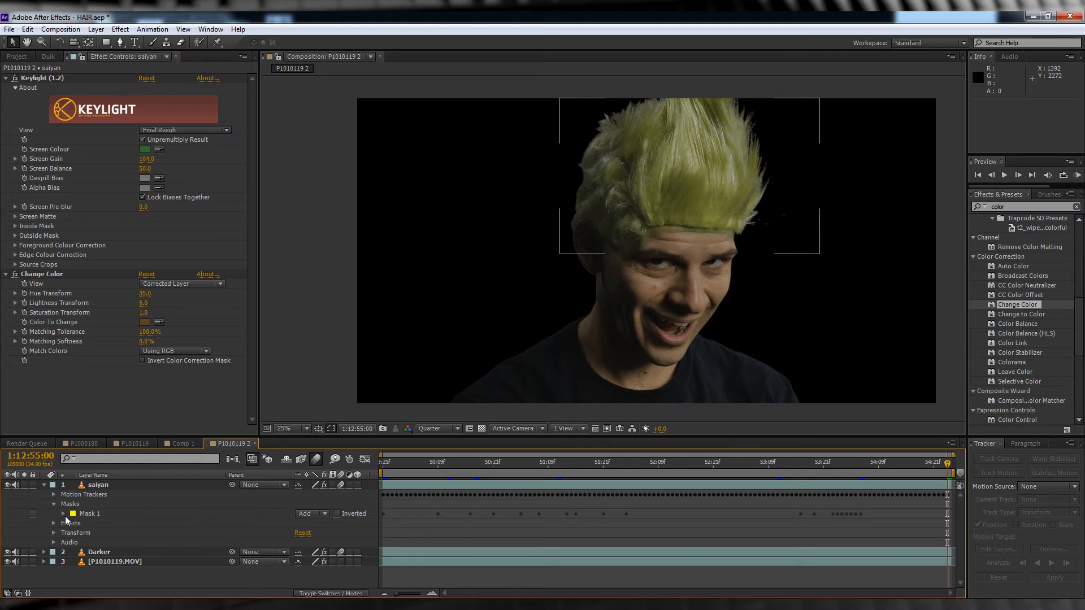
{"action": "left_click", "coordinate": [53, 514]}
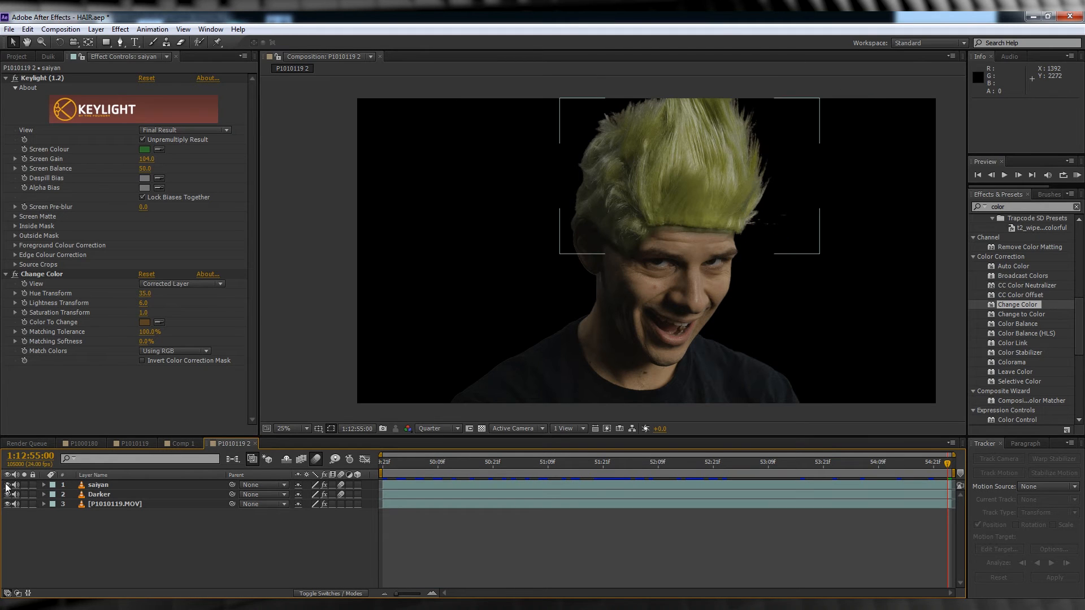
Keyframe the saiyan layer's Opacity at 0%, then a higher value later in the timeline.
{"action": "left_click", "coordinate": [7, 484]}
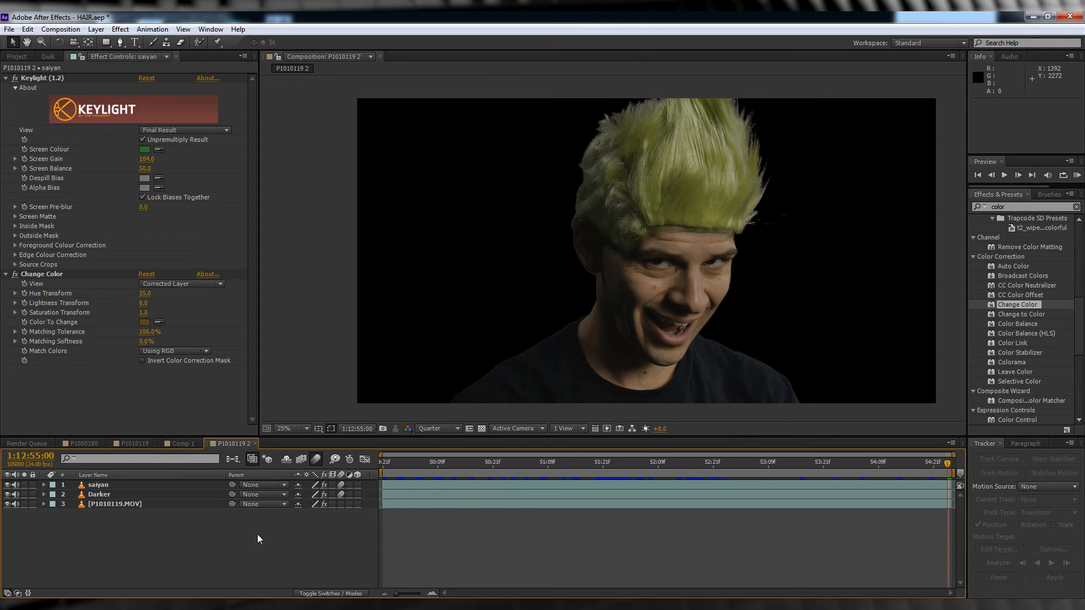
{"action": "left_click", "coordinate": [497, 462]}
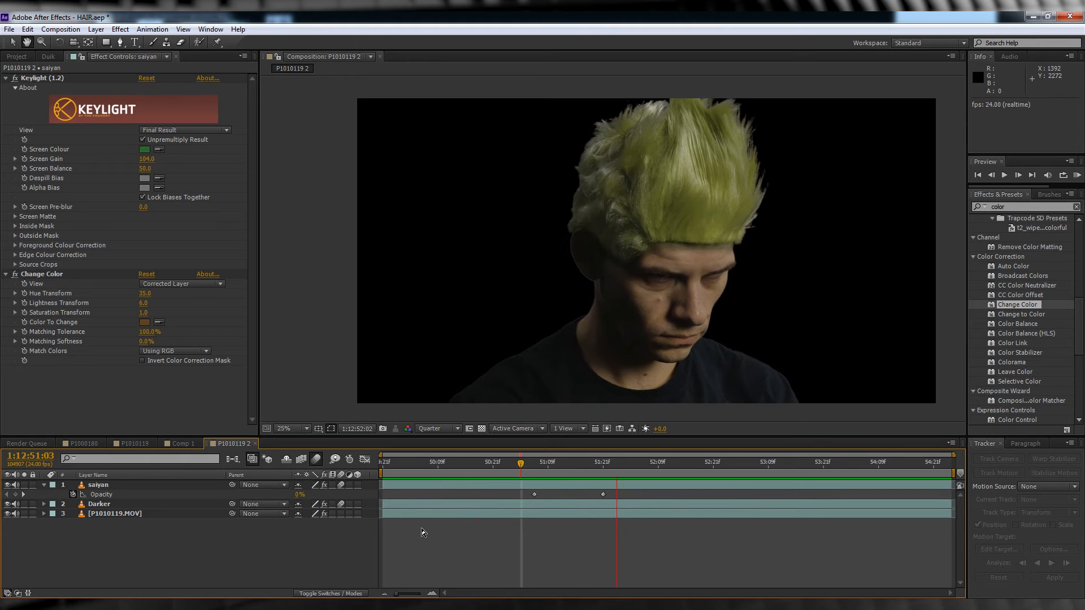
{"action": "left_click", "coordinate": [571, 462]}
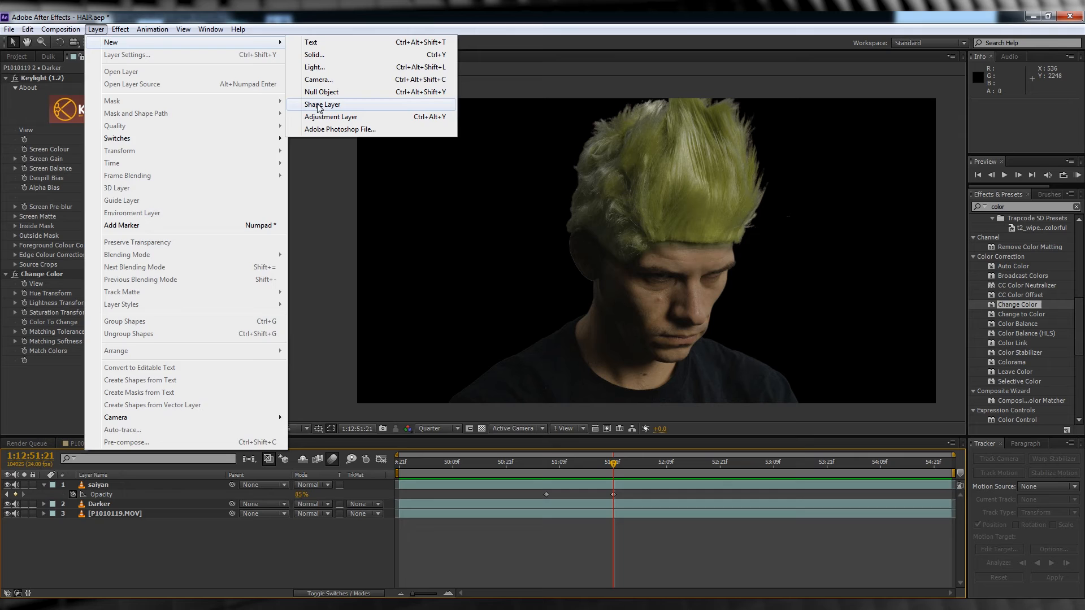
Create an adjustment layer, reveal its mask feather, and apply CC Light Burst 2.5.
{"action": "left_click", "coordinate": [331, 116]}
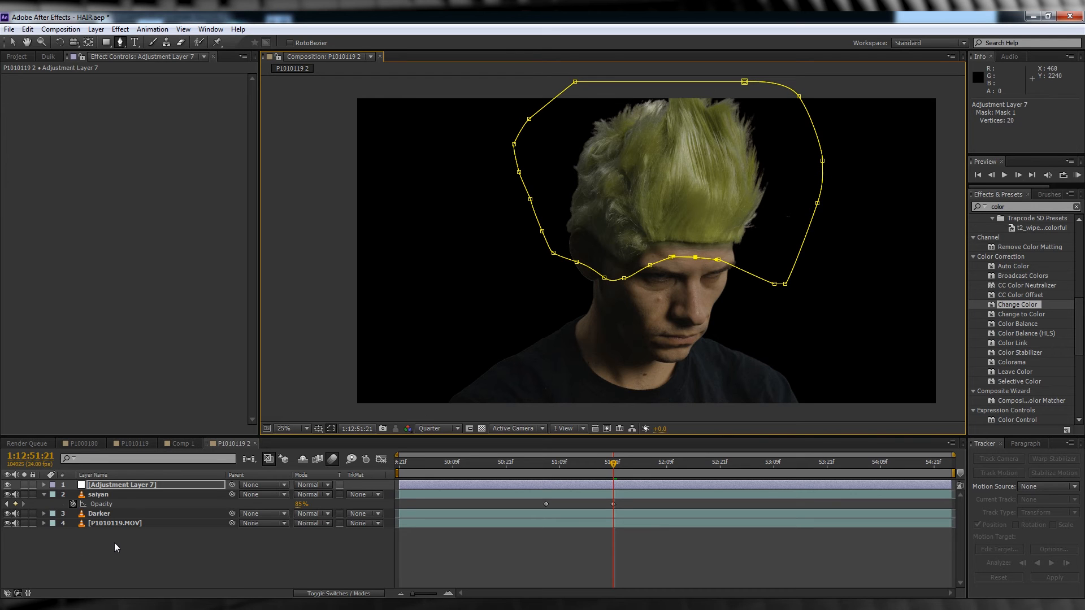
{"action": "left_click", "coordinate": [43, 485]}
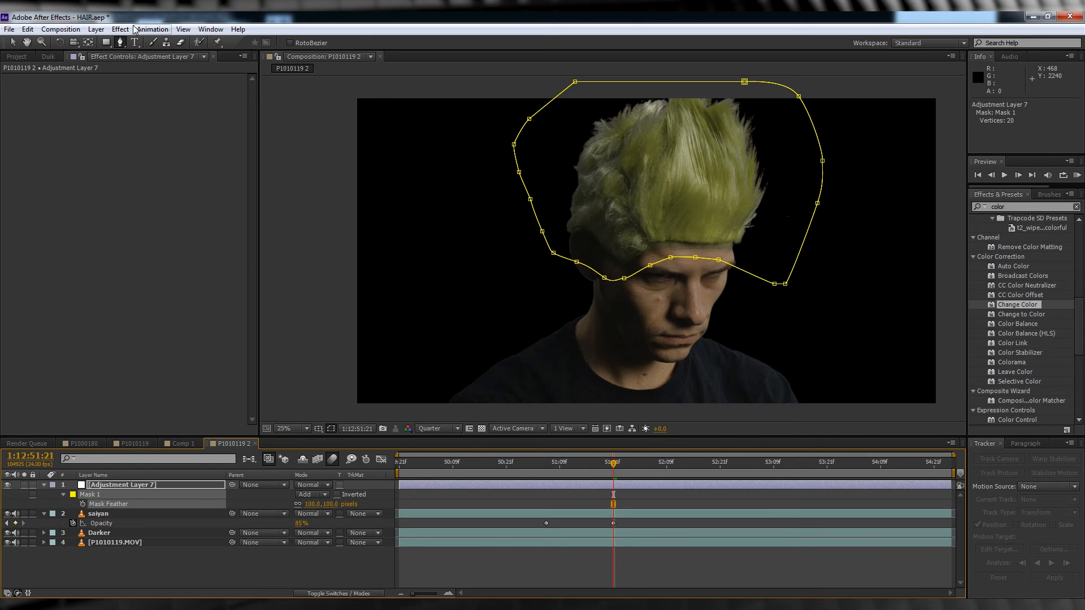
{"action": "left_click", "coordinate": [119, 29]}
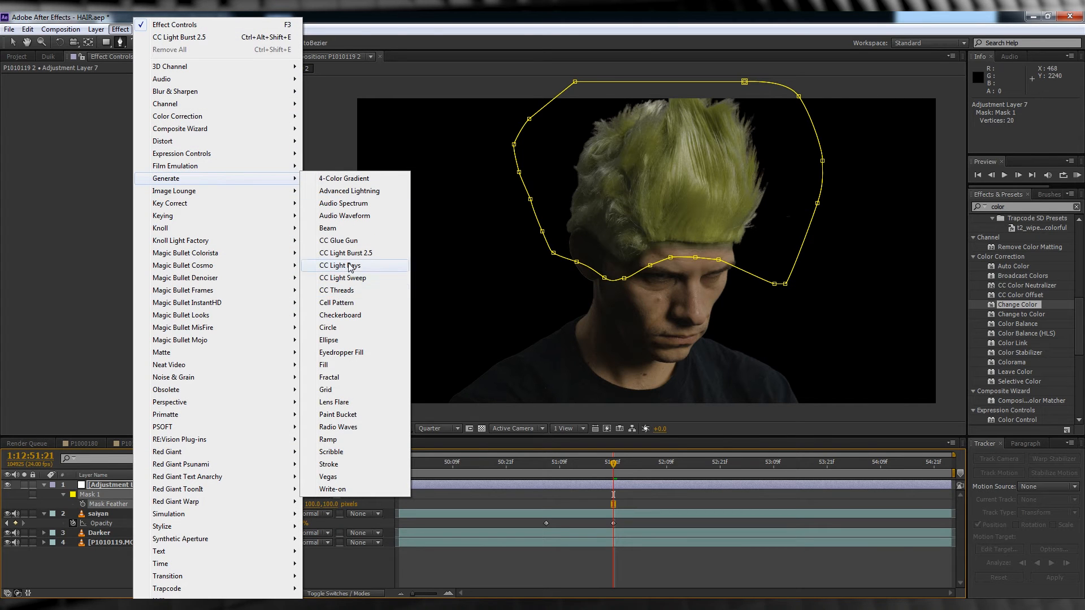
{"action": "left_click", "coordinate": [345, 252]}
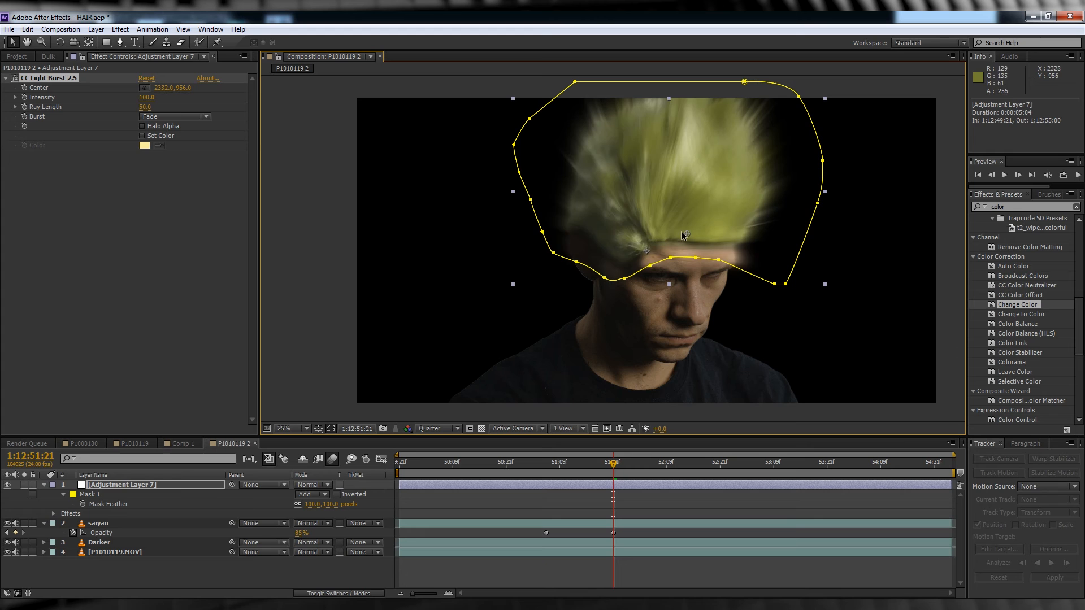
Switch the burst to Straight rays, keyframe opacity from 0% to 85%, and blend with Add.
{"action": "left_click", "coordinate": [173, 116]}
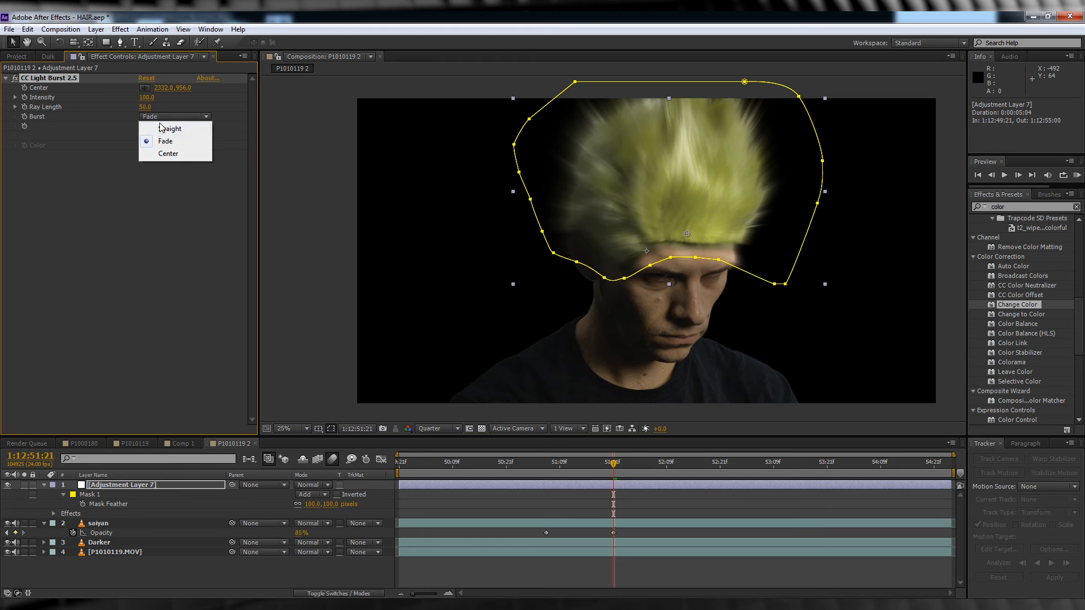
{"action": "left_click", "coordinate": [171, 129]}
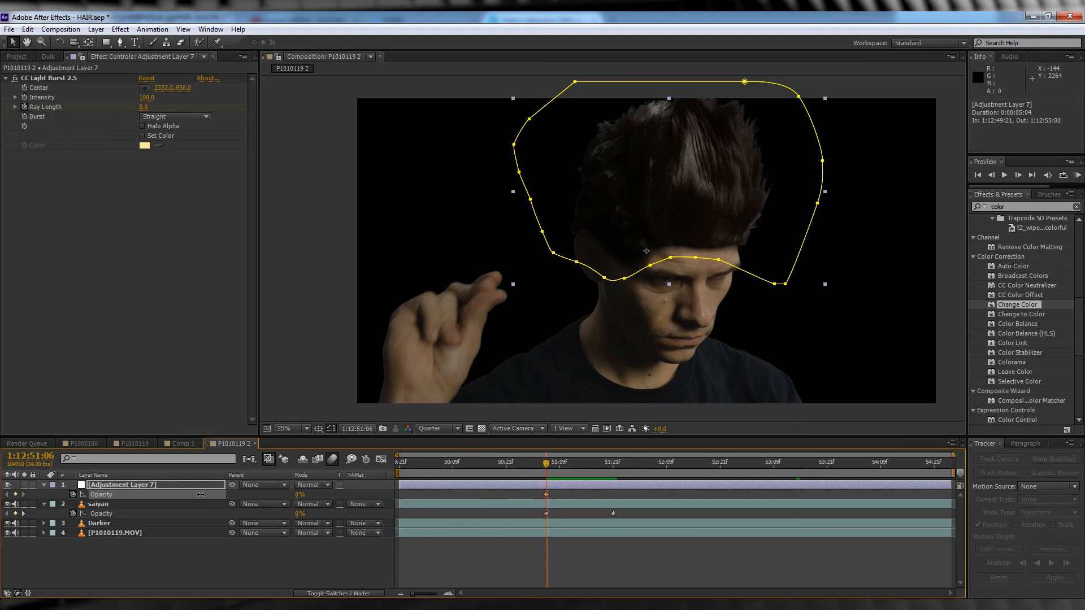
{"action": "left_click", "coordinate": [561, 463]}
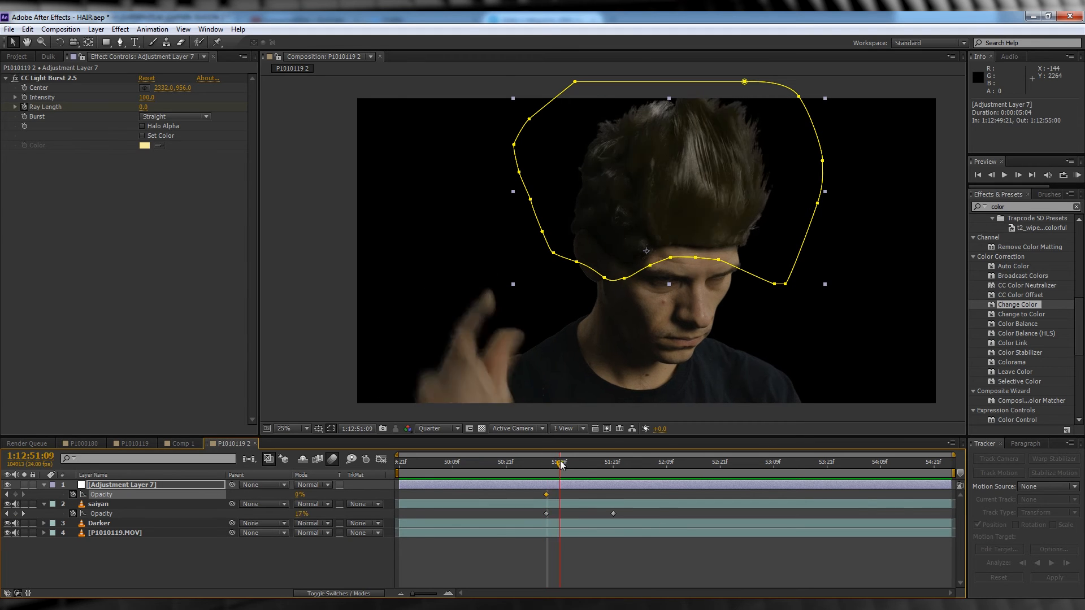
{"action": "left_click", "coordinate": [613, 462]}
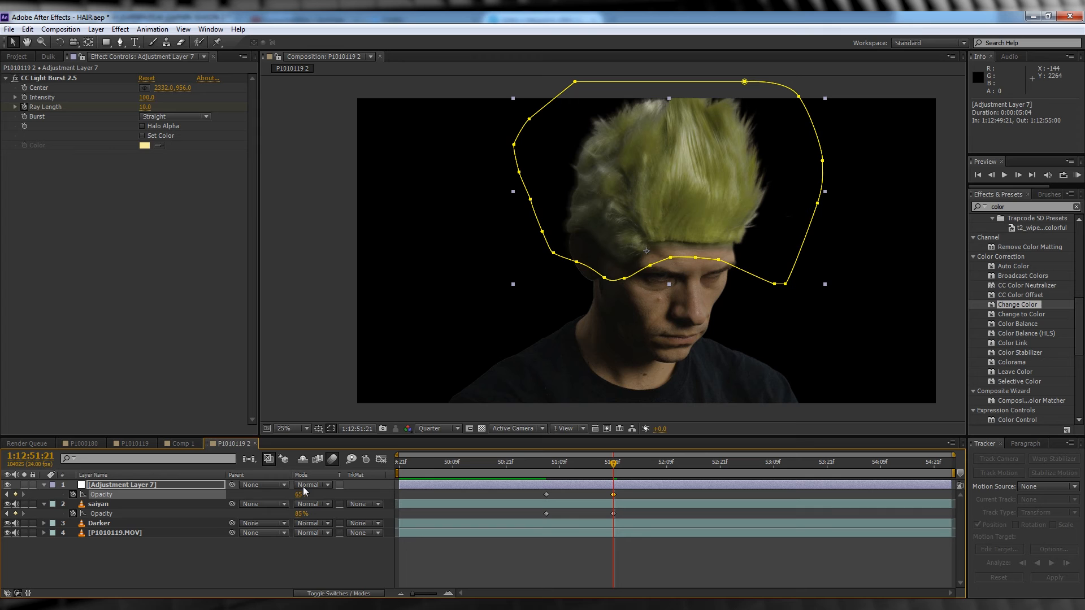
{"action": "left_click", "coordinate": [311, 484]}
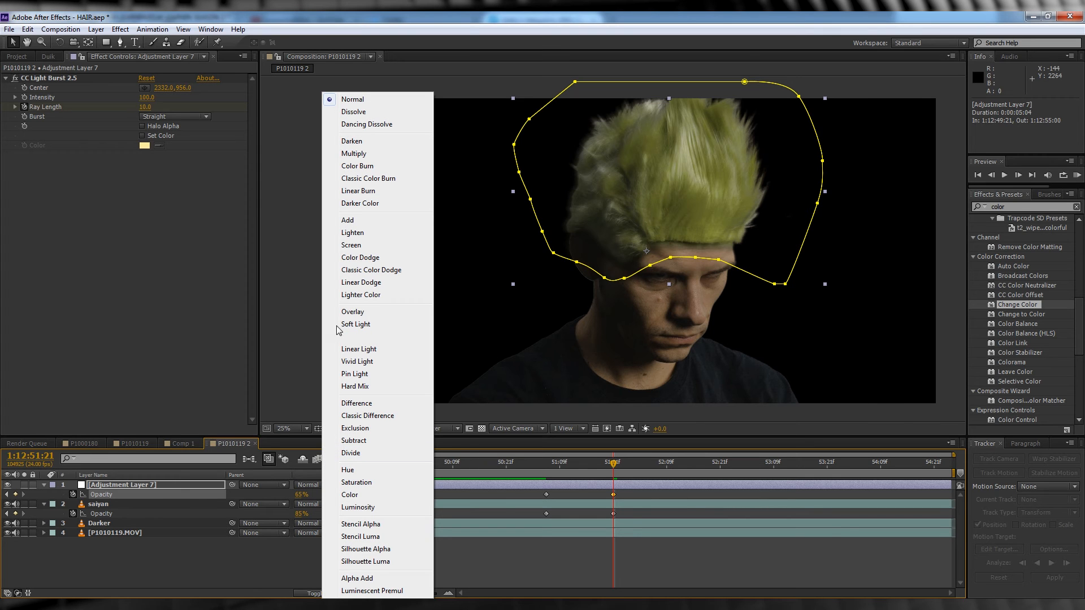
{"action": "left_click", "coordinate": [347, 220]}
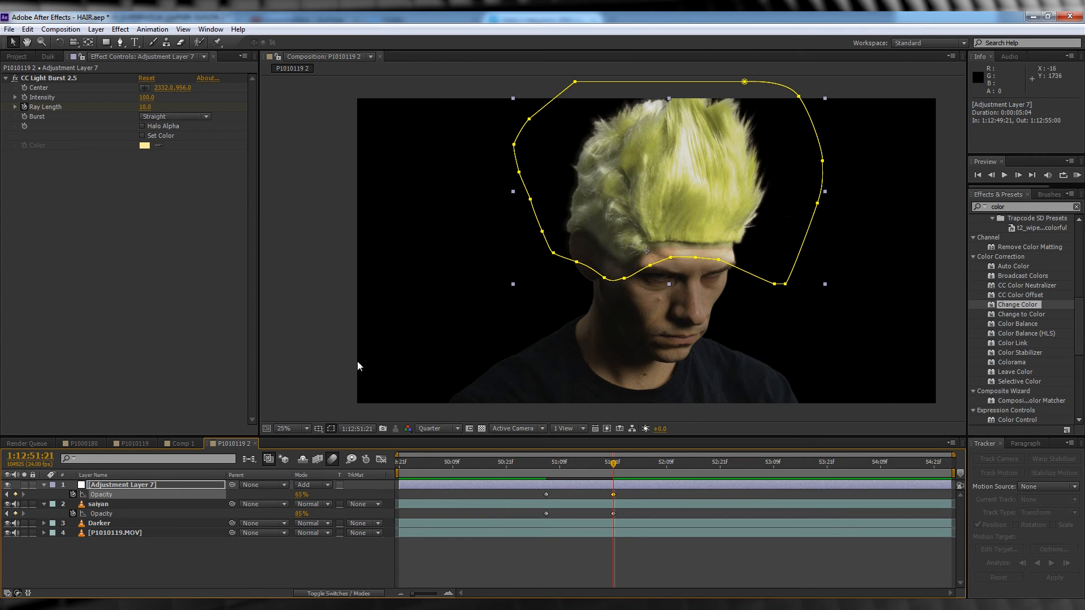